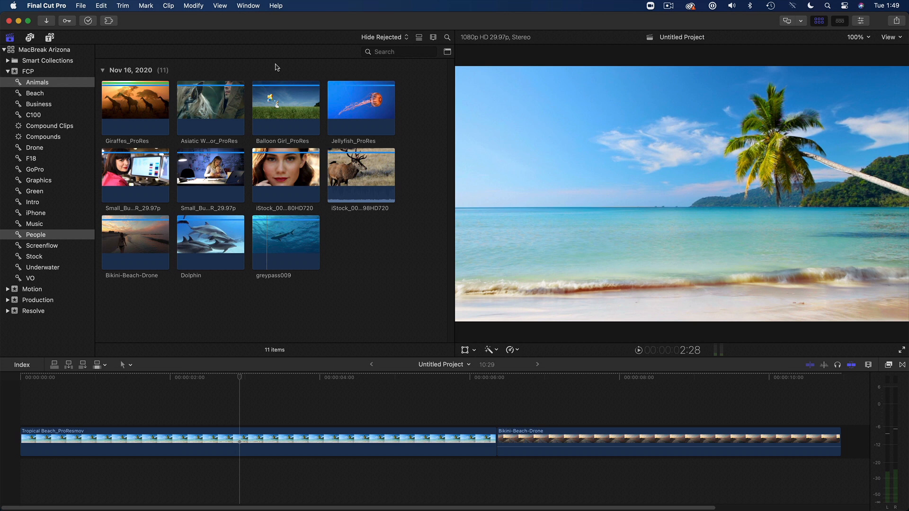
{"action": "mouse_move", "coordinate": [196, 10]}
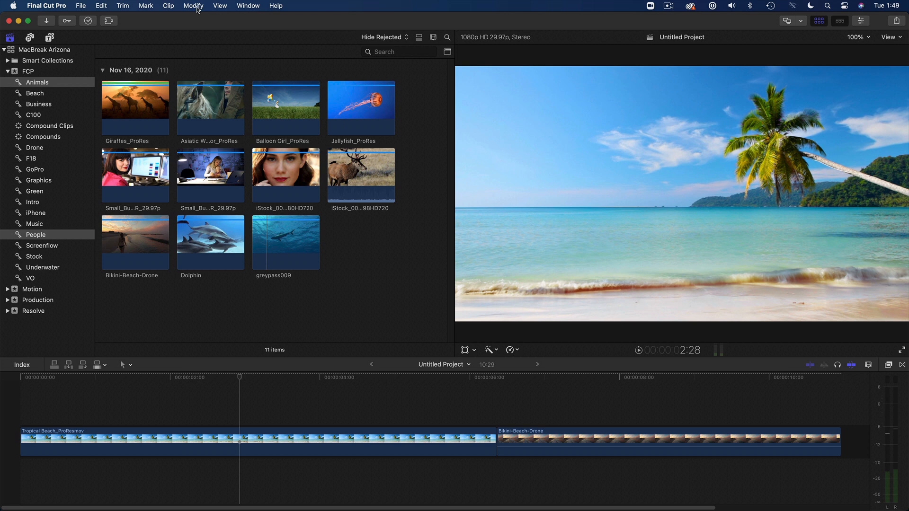
Create a new video role named People in the library's role editor.
{"action": "left_click", "coordinate": [193, 5]}
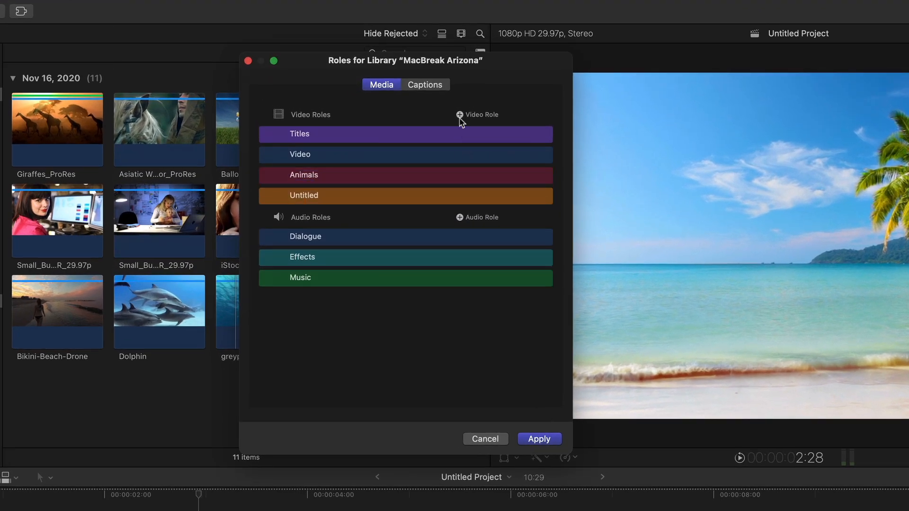
{"action": "type", "text": "People"}
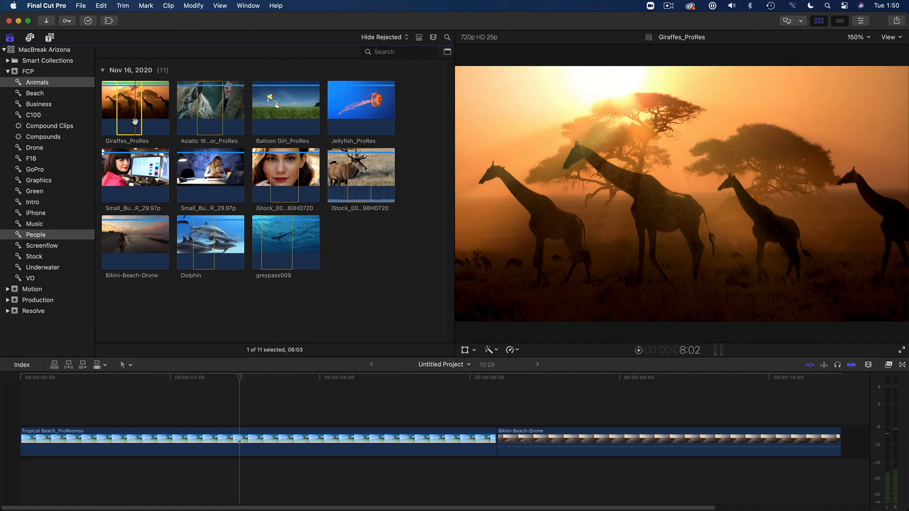
Assign the Animals video role to the Giraffes_ProRes, Dolphin, greypass009 and other animal clips.
{"action": "left_click", "coordinate": [209, 242]}
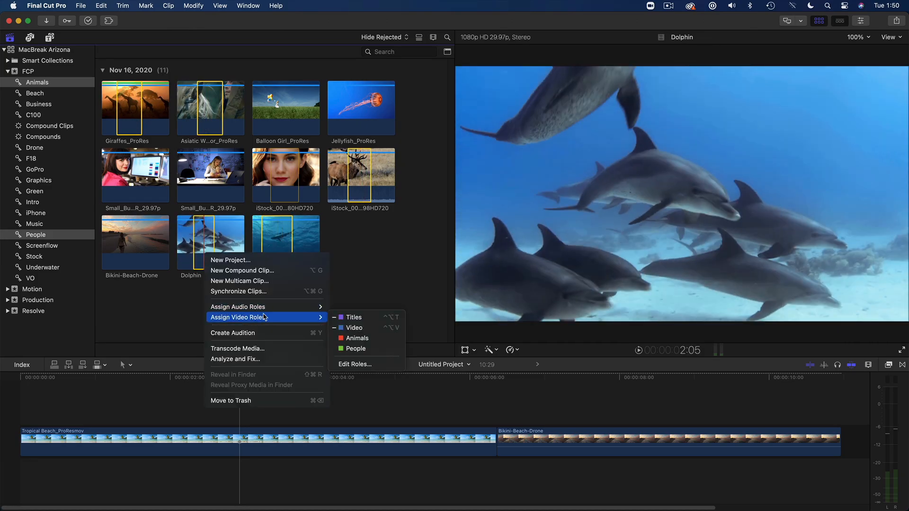
{"action": "left_click", "coordinate": [355, 338]}
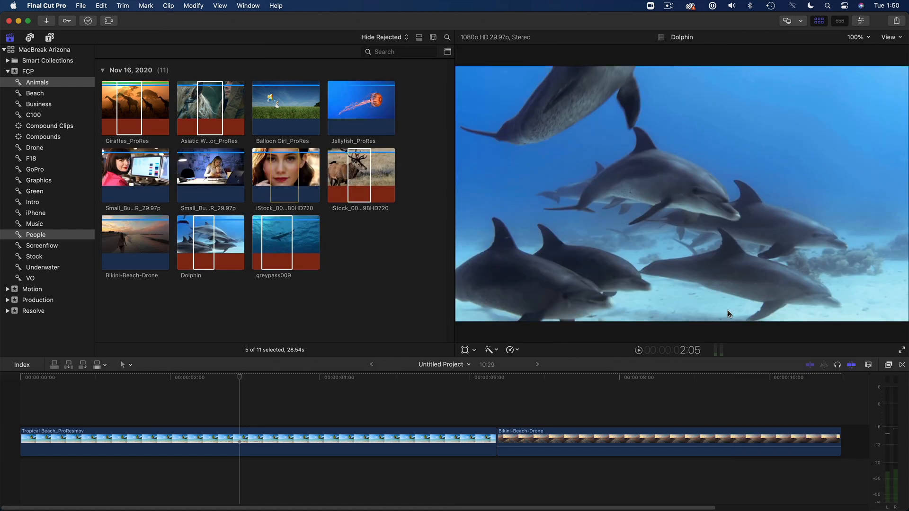
{"action": "left_click", "coordinate": [135, 175]}
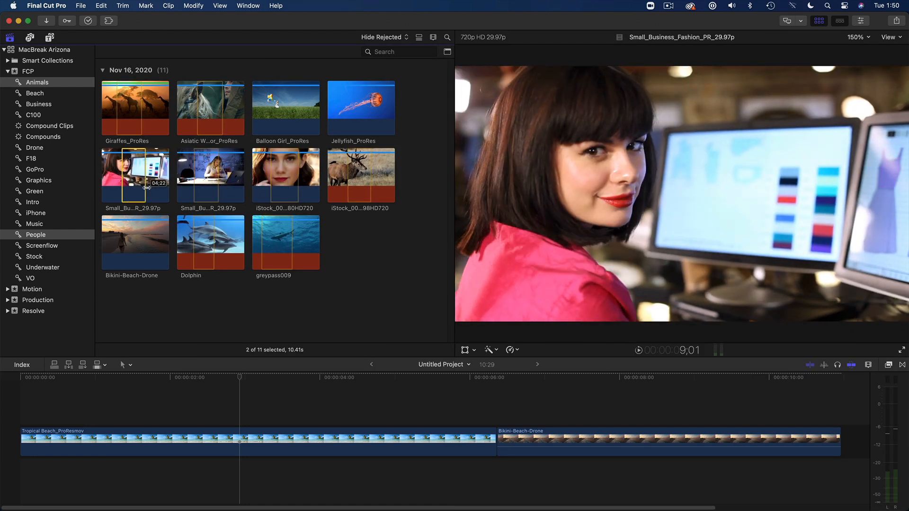